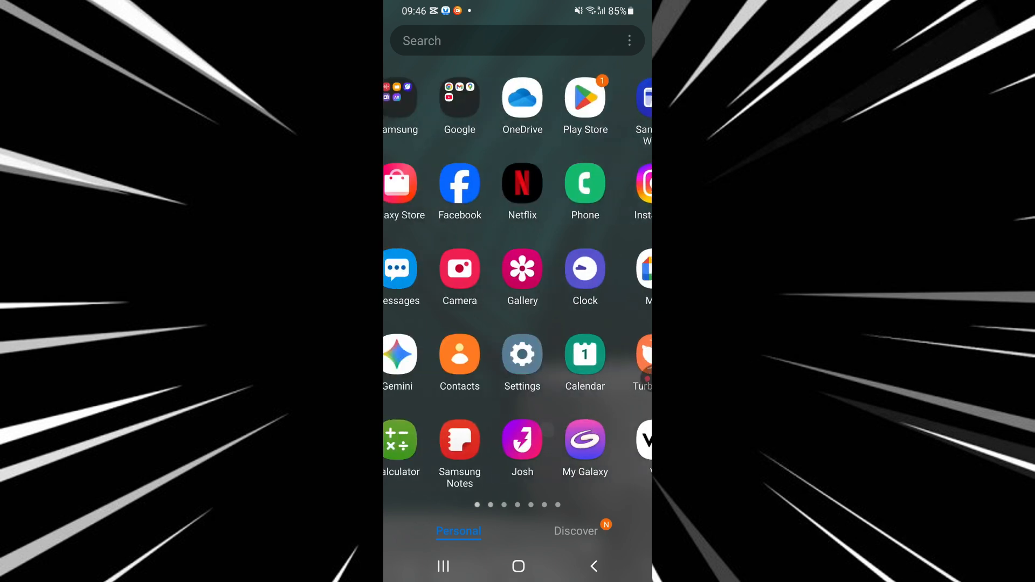
Launch the installed Bitchat - BLE Mesh Chat app from its Play Store listing.
{"action": "scroll", "scroll_direction": "right", "scroll_amount": 3}
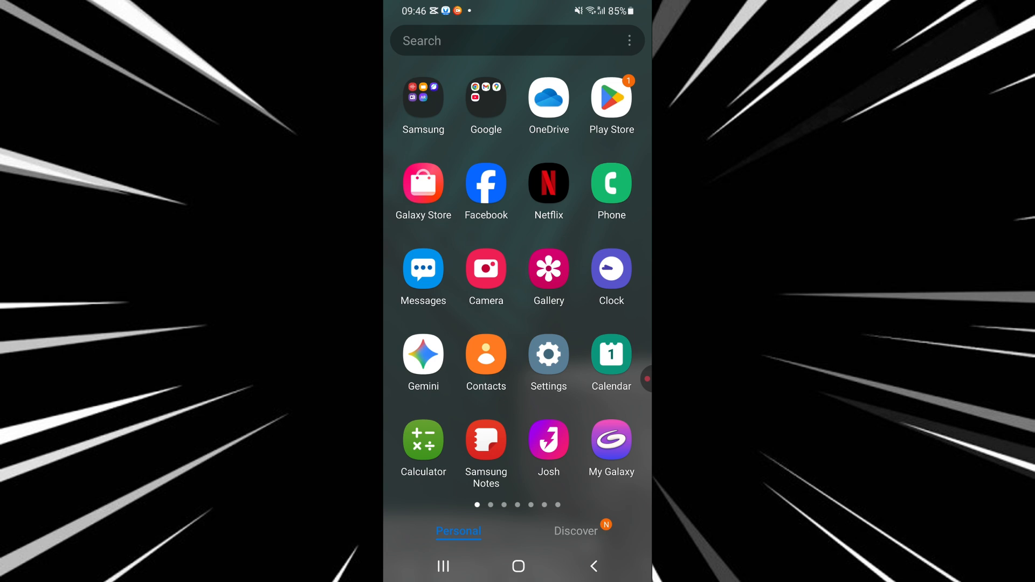
{"action": "left_click", "coordinate": [561, 442]}
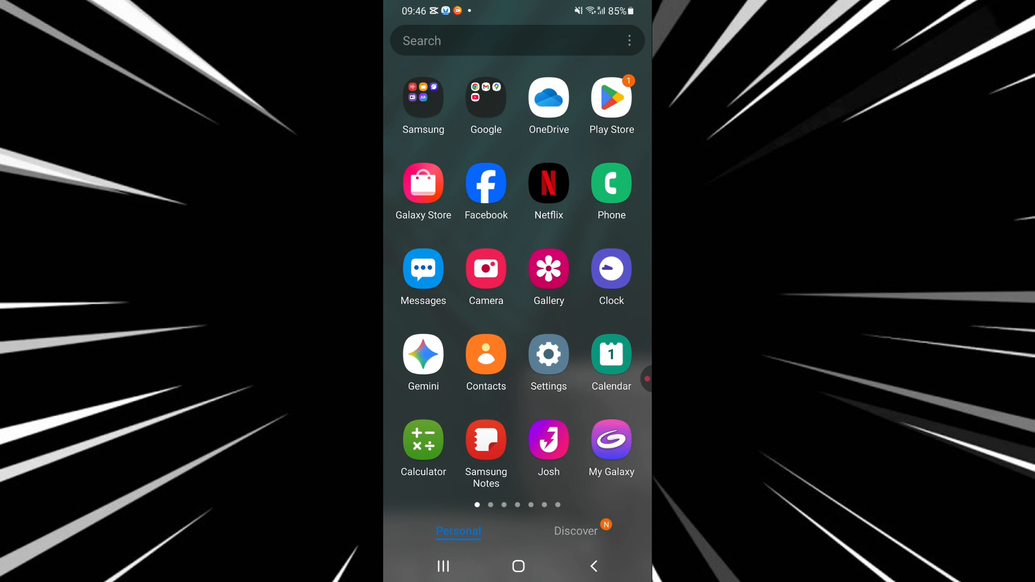
{"action": "left_click", "coordinate": [609, 98]}
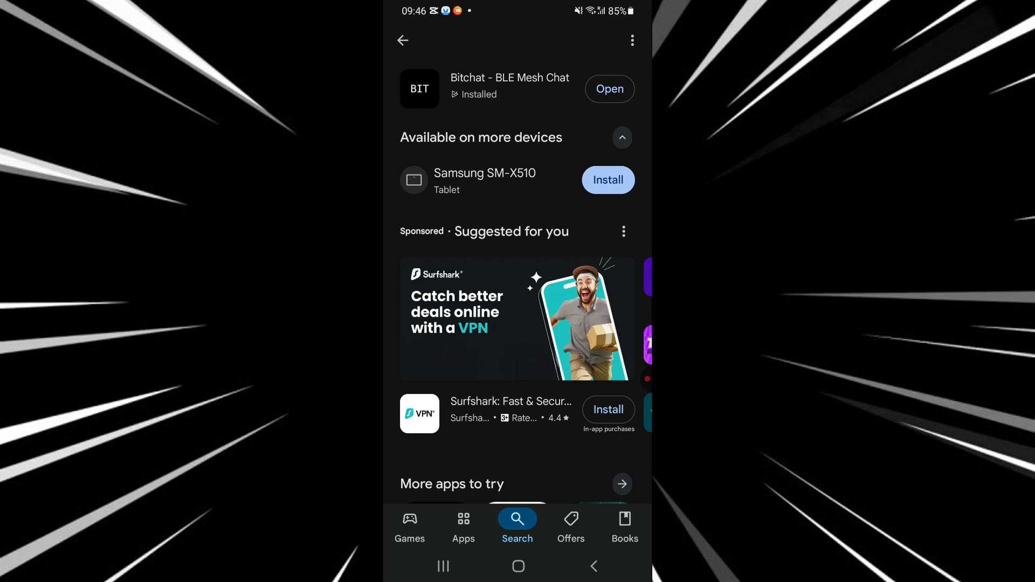
{"action": "left_click", "coordinate": [608, 88]}
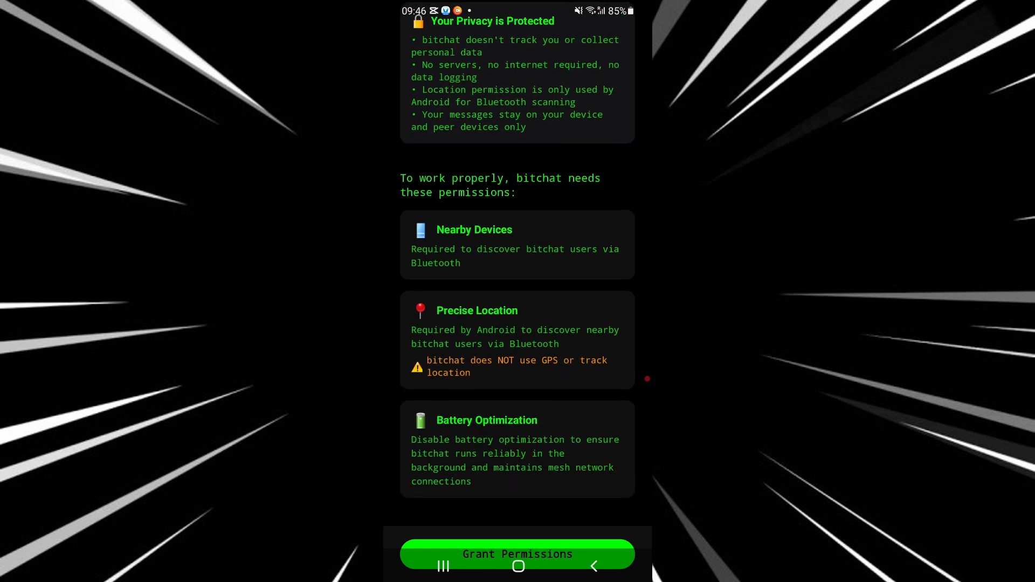
Grant Bitchat the nearby devices, location and battery permissions to reach the main chat.
{"action": "left_click", "coordinate": [517, 554]}
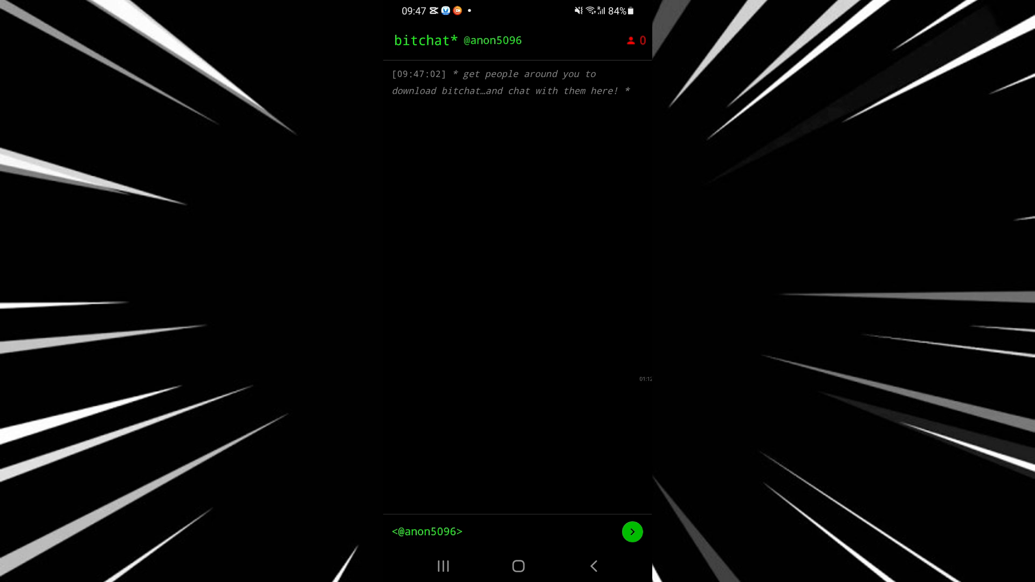
Activate the empty message composer so the keyboard is ready for typing.
{"action": "left_click", "coordinate": [636, 41]}
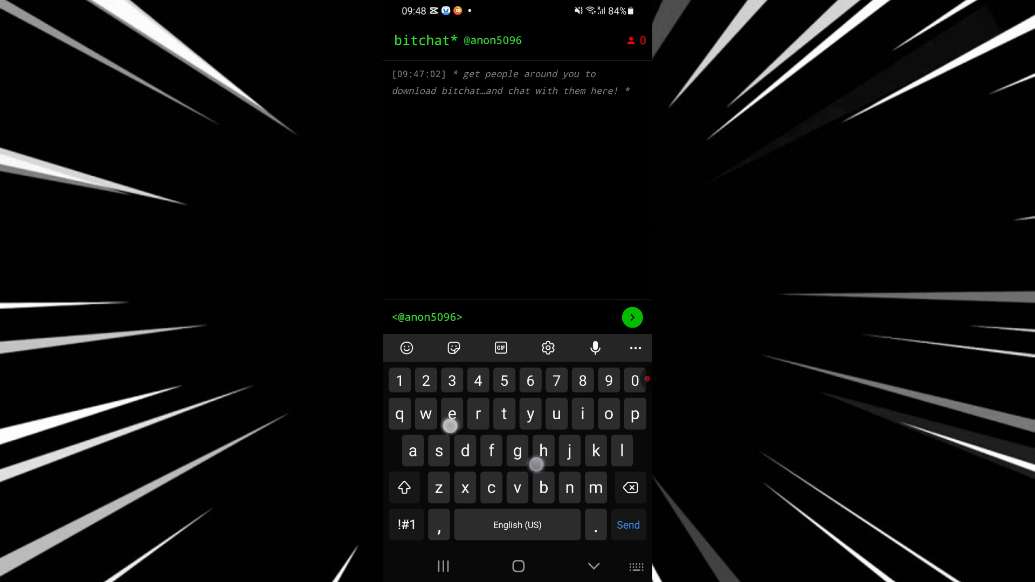
Draft "hey" in the composer without sending, then return to the Android home screen.
{"action": "type", "text": "hey"}
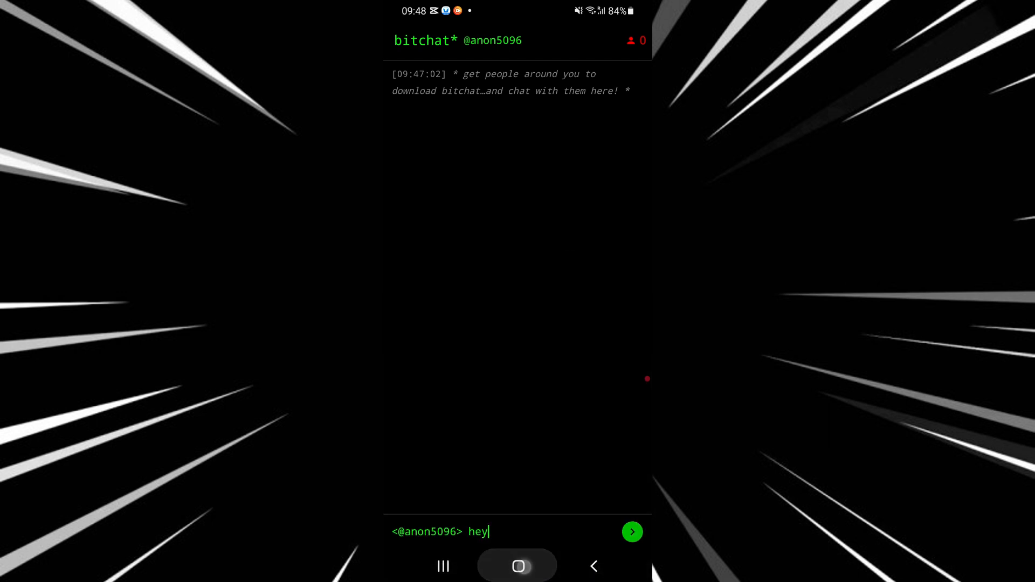
{"action": "left_click", "coordinate": [517, 565]}
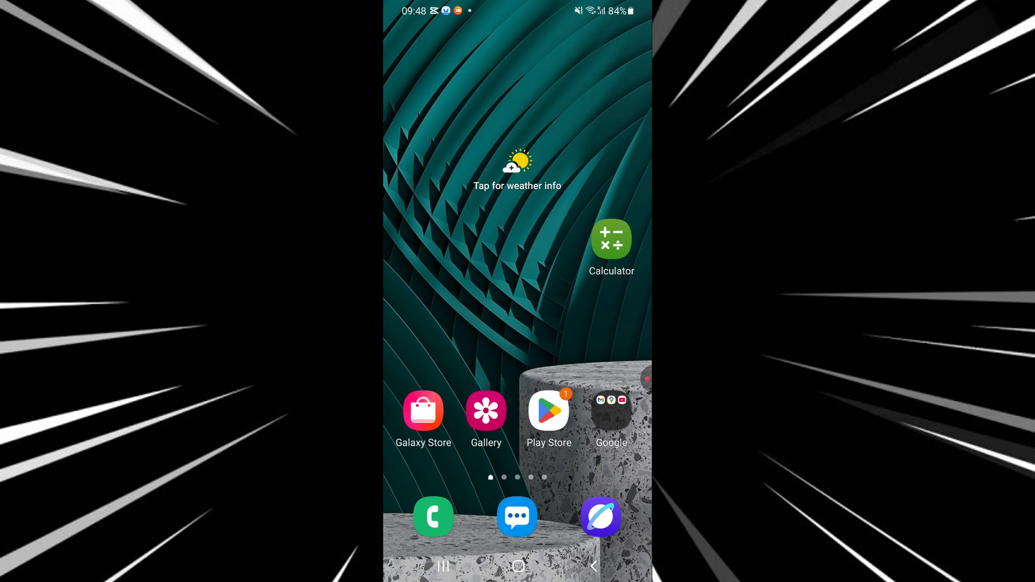